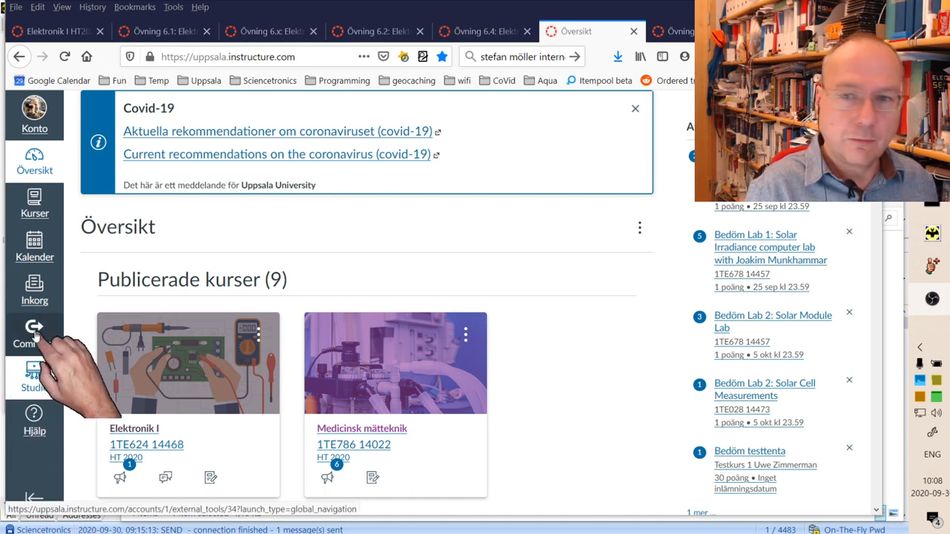
# Step: Open Canvas Commons from the global navigation sidebar
pyautogui.click(34, 333)
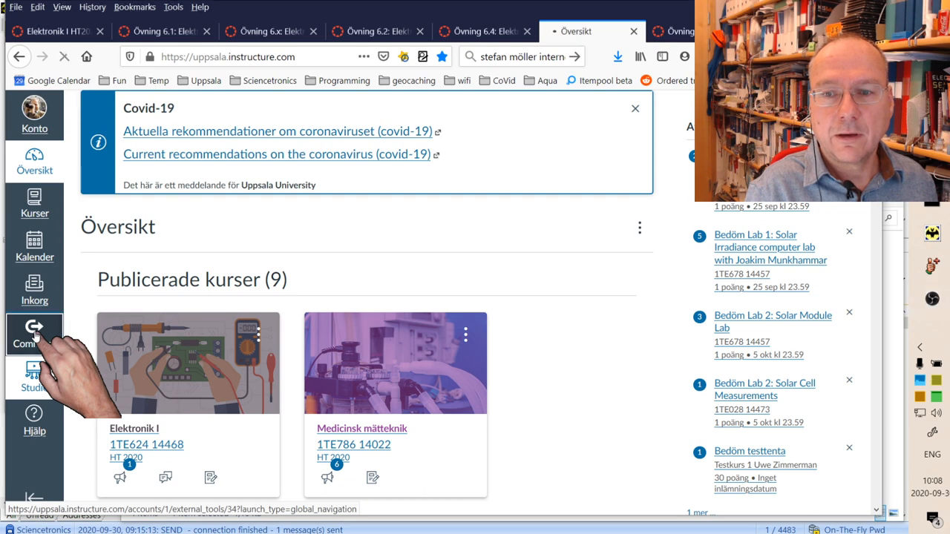
pyautogui.click(34, 334)
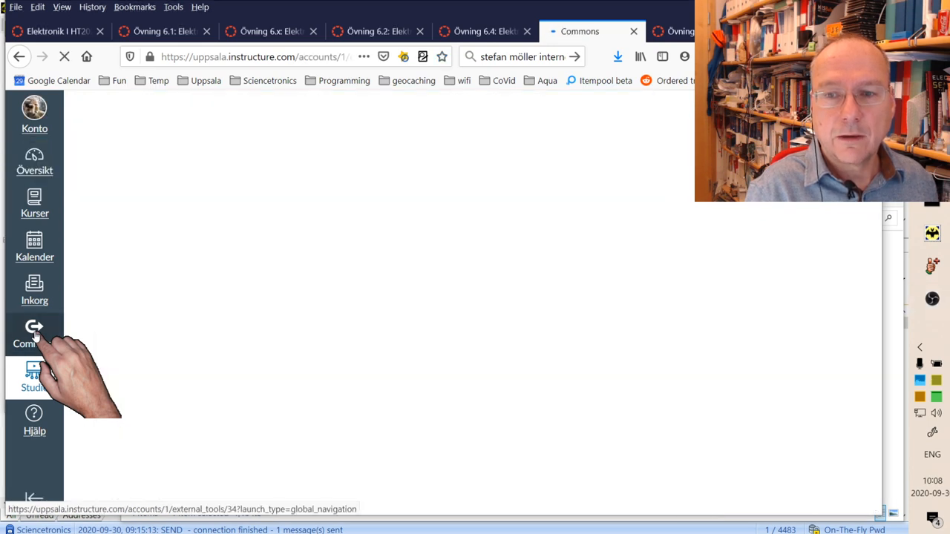
# Step: Let the Commons search page load its 11 Uppsala University results for students and academics
pyautogui.click(34, 334)
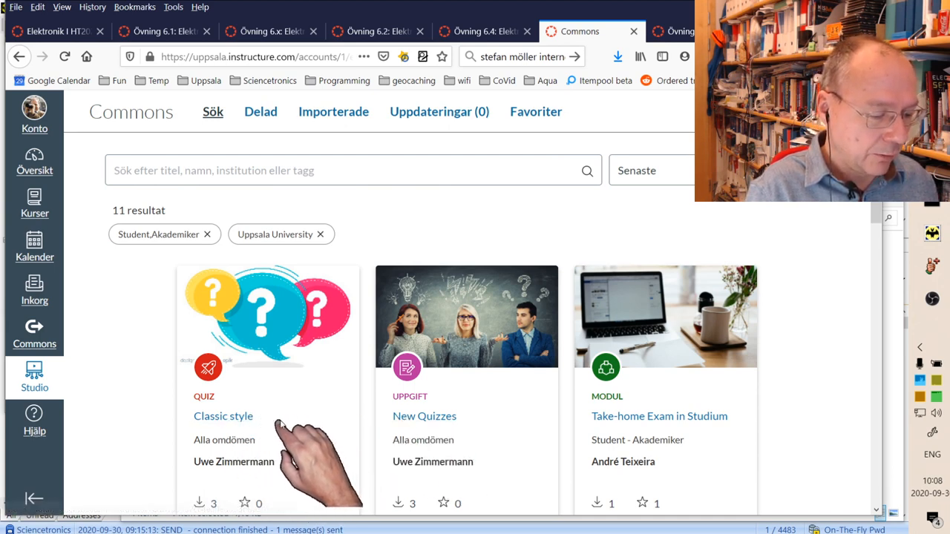
pyautogui.moveTo(424, 416)
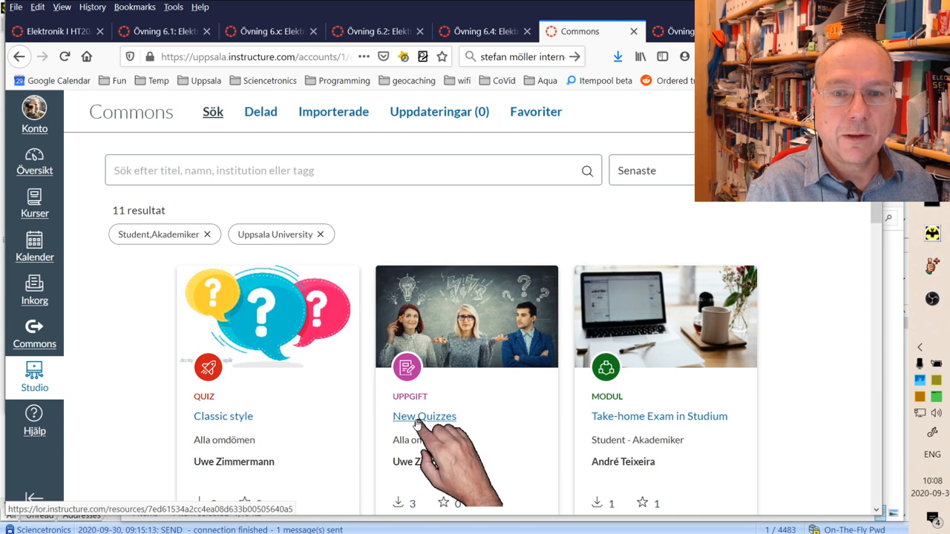
# Step: Open the New Quizzes assignment's resource page from the search results
pyautogui.click(424, 416)
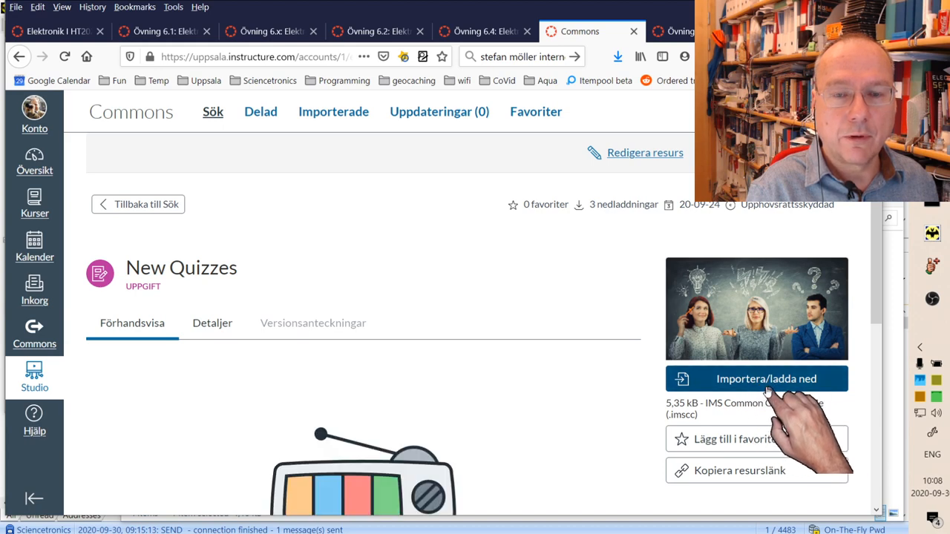
pyautogui.moveTo(765, 386)
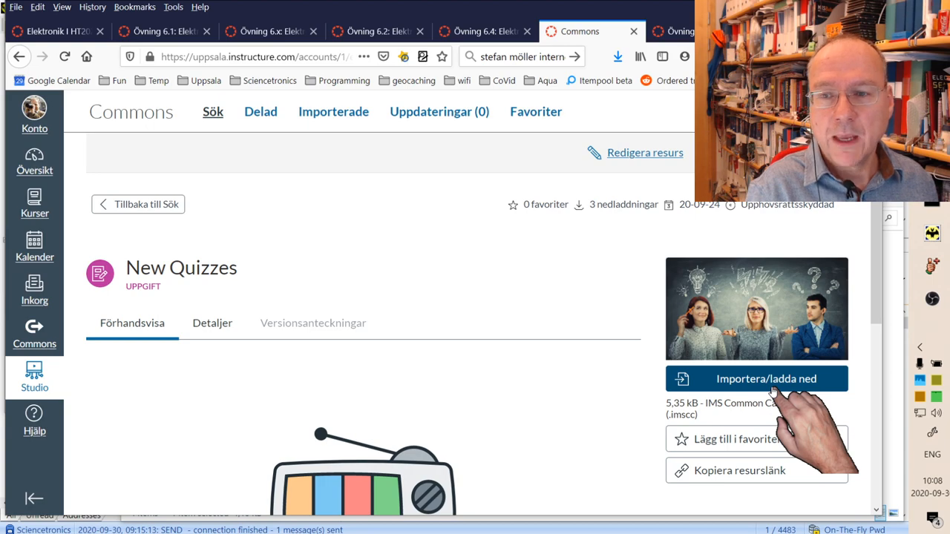
pyautogui.click(766, 378)
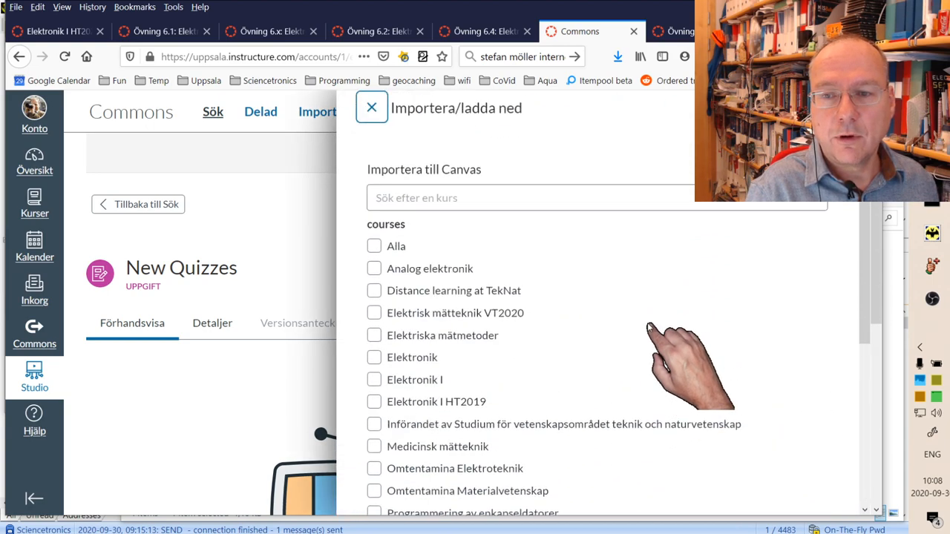
pyautogui.scroll(-3)
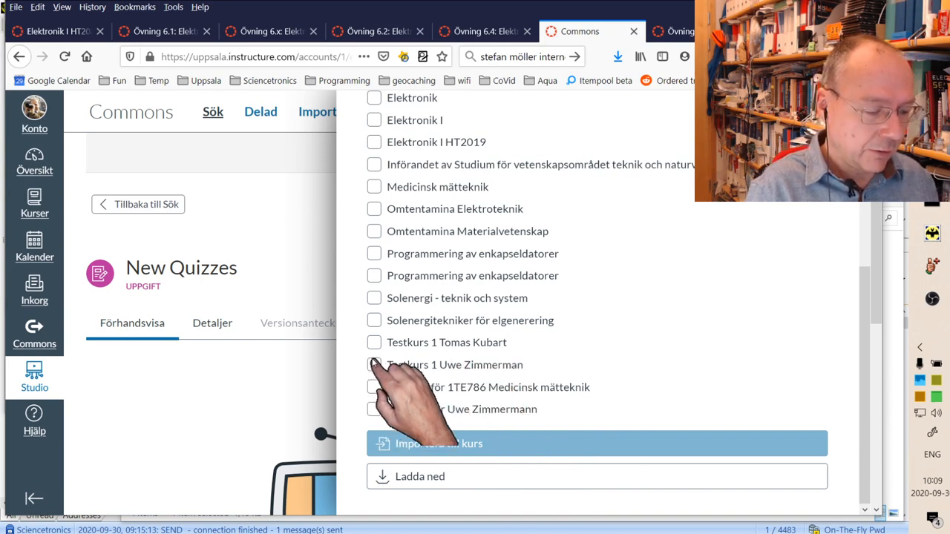
pyautogui.click(374, 364)
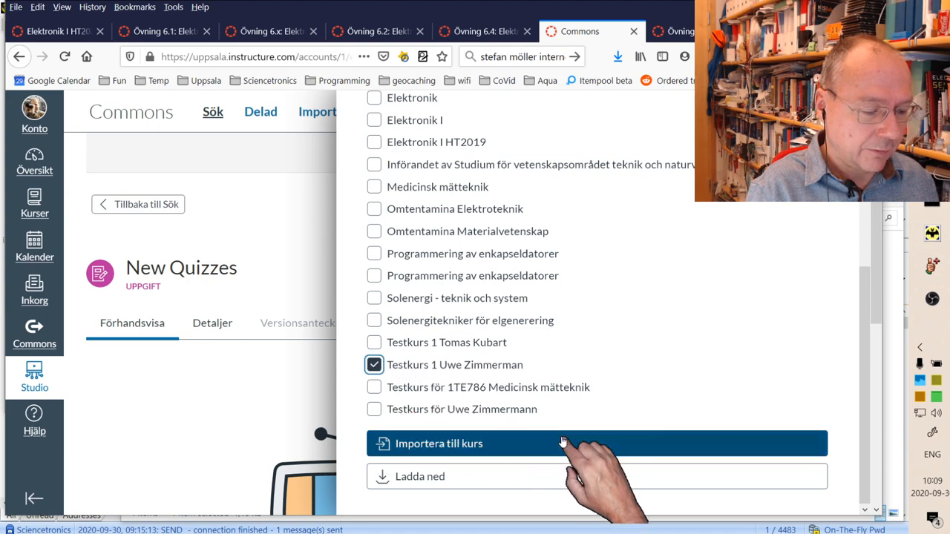